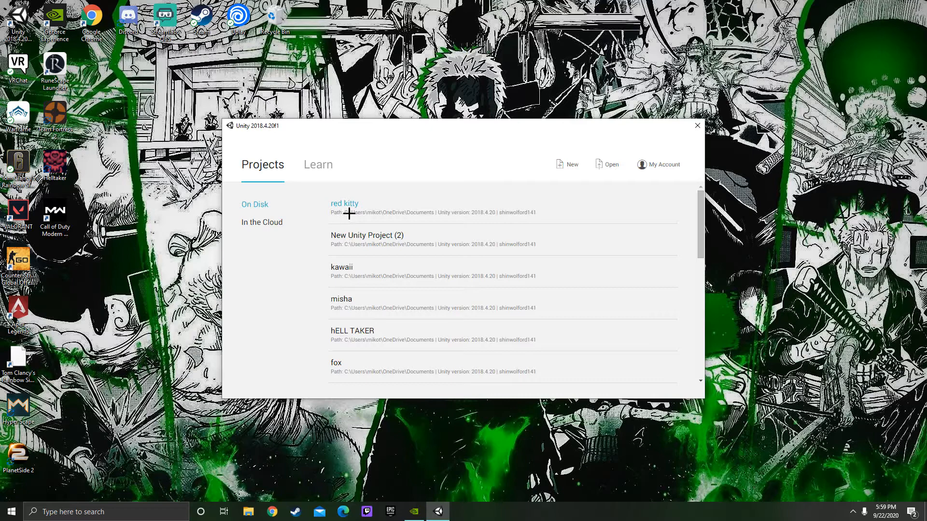
- Launch the red kitty project from Unity Hub's Projects list
{"action": "left_click", "coordinate": [696, 126]}
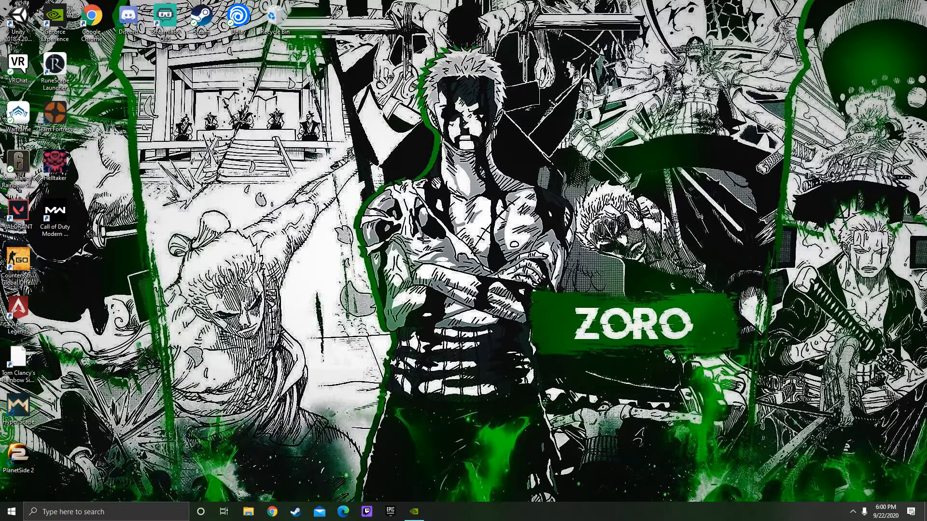
- Show the top-level Assets folder and select red kitty in the Hierarchy to view its components
{"action": "left_click", "coordinate": [437, 512]}
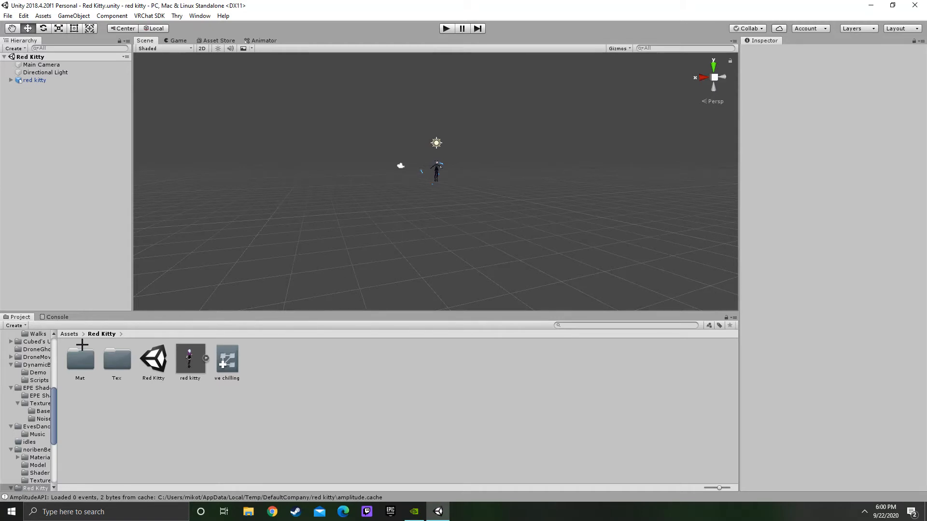
{"action": "left_click", "coordinate": [68, 334]}
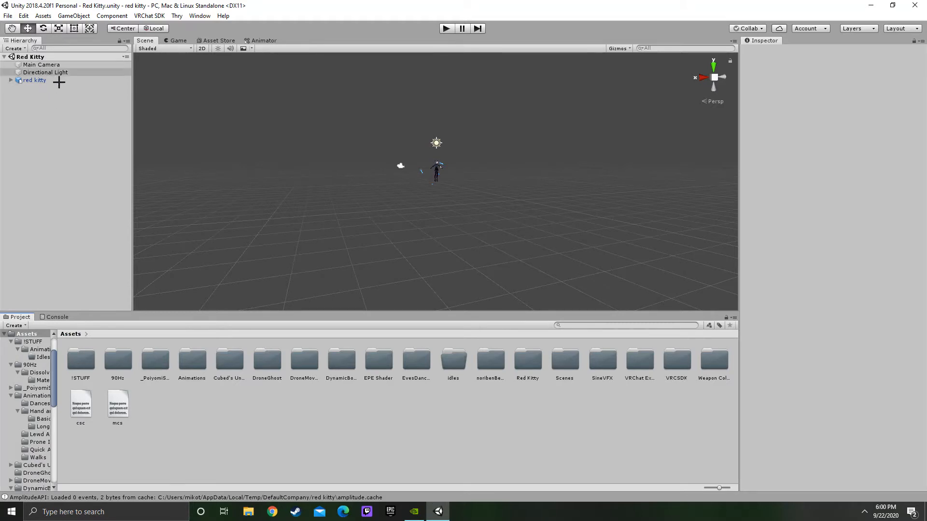
{"action": "left_click", "coordinate": [34, 80]}
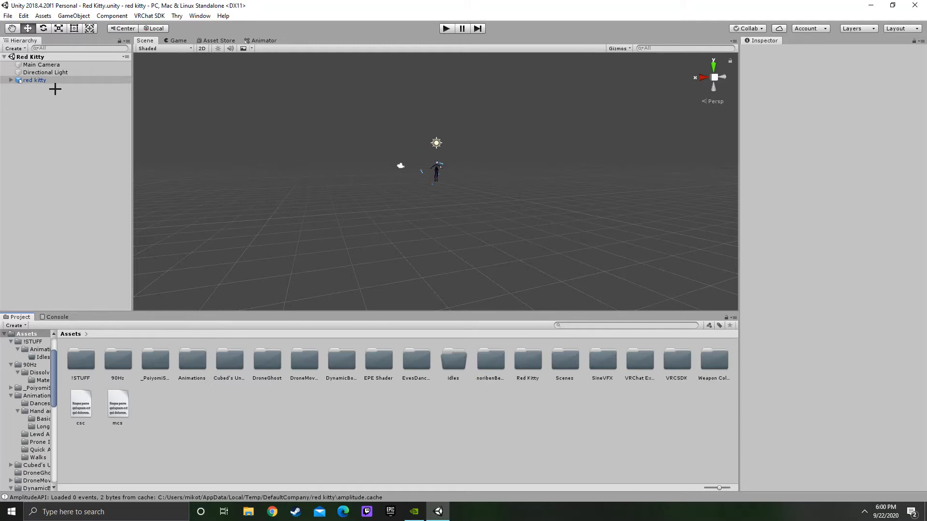
{"action": "left_click", "coordinate": [34, 80]}
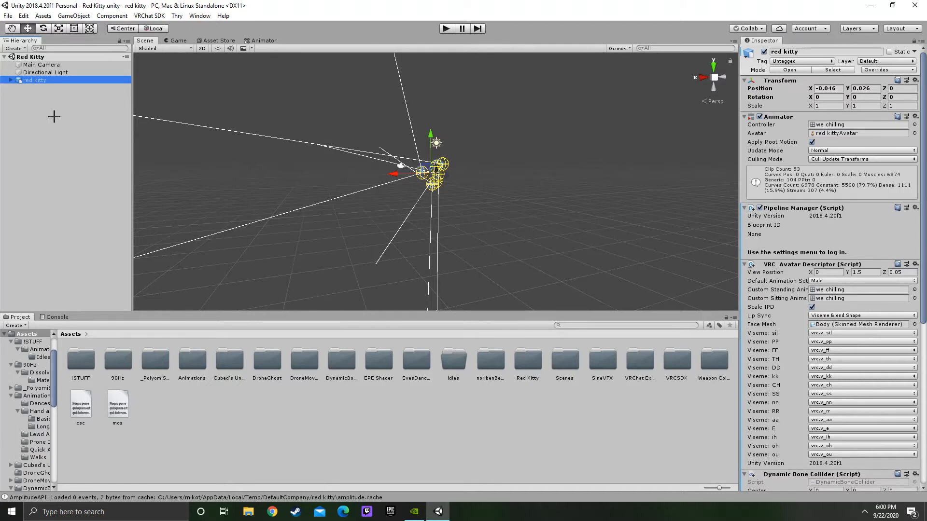
{"action": "mouse_move", "coordinate": [272, 151]}
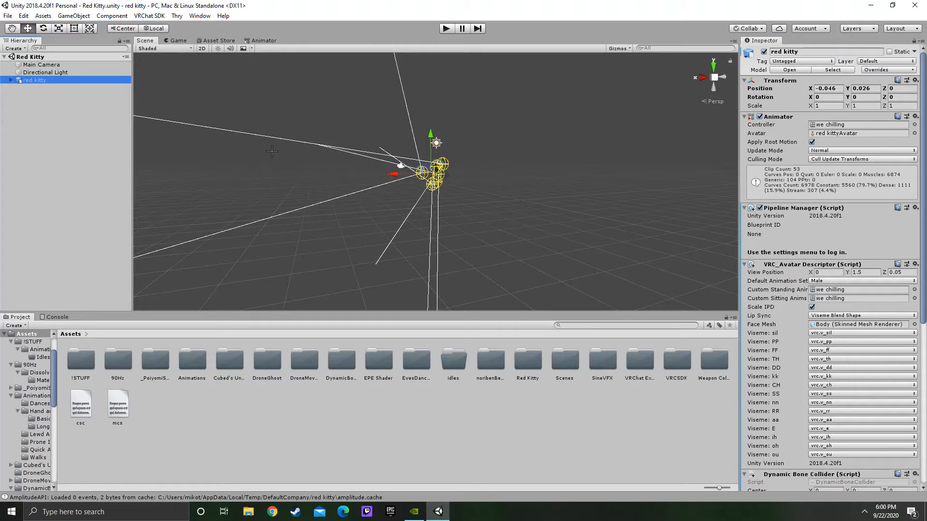
{"action": "mouse_move", "coordinate": [493, 179]}
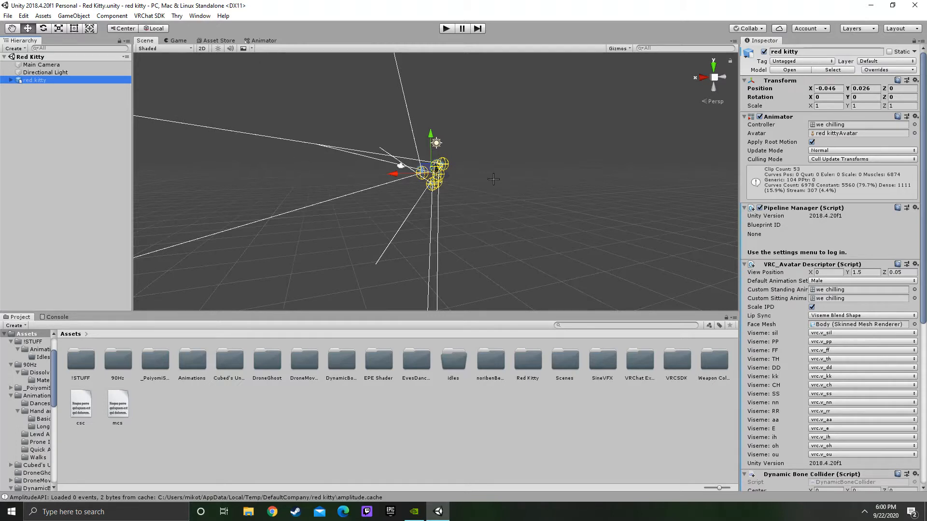
{"action": "mouse_move", "coordinate": [476, 164]}
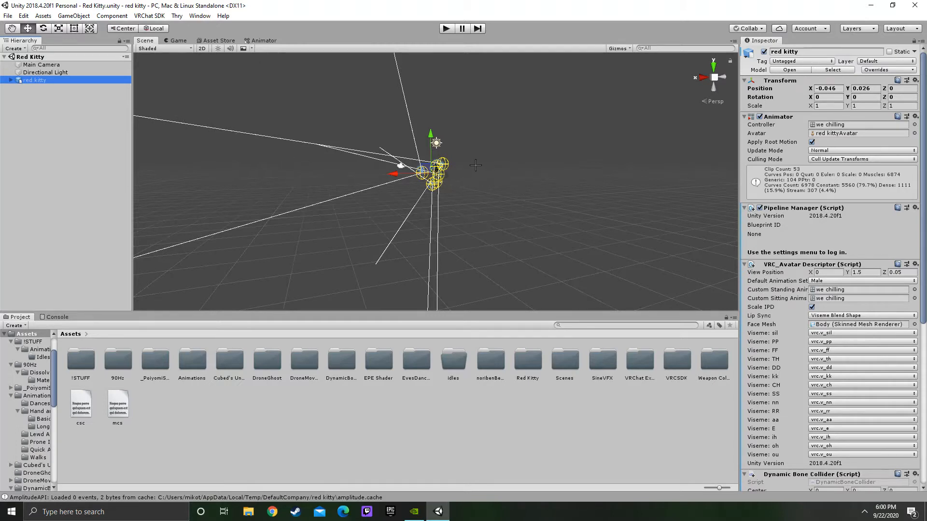
{"action": "mouse_move", "coordinate": [689, 132]}
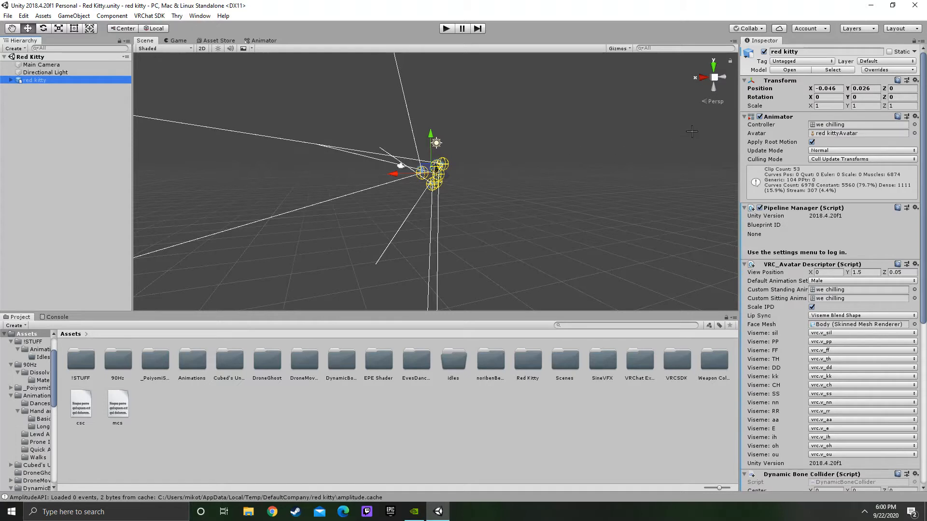
{"action": "mouse_move", "coordinate": [438, 94]}
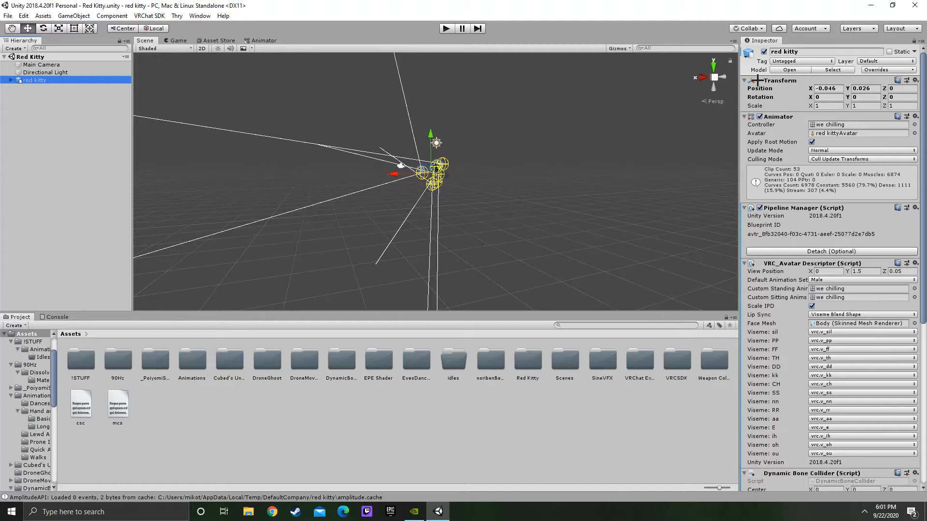
- Enter the red kitty model's Rig settings and start Configure Avatar for its Humanoid mapping
{"action": "left_click", "coordinate": [826, 88]}
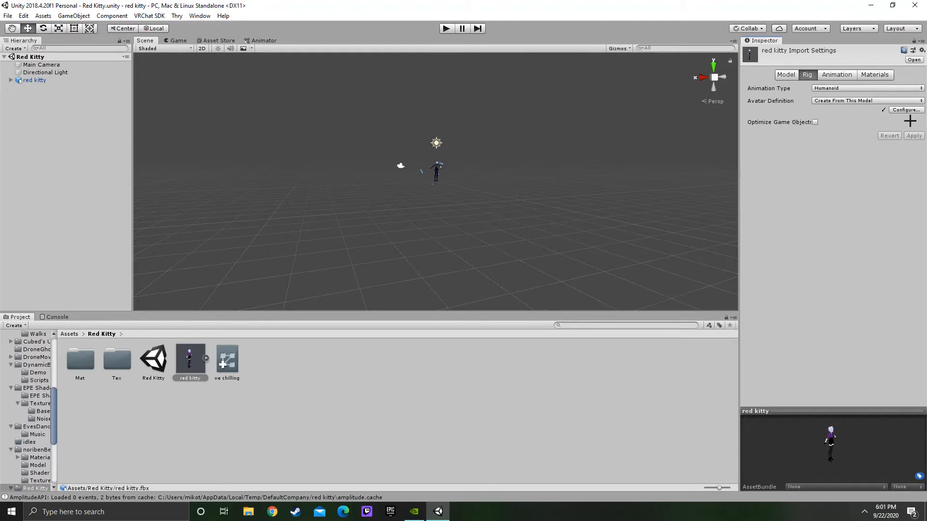
{"action": "left_click", "coordinate": [905, 110]}
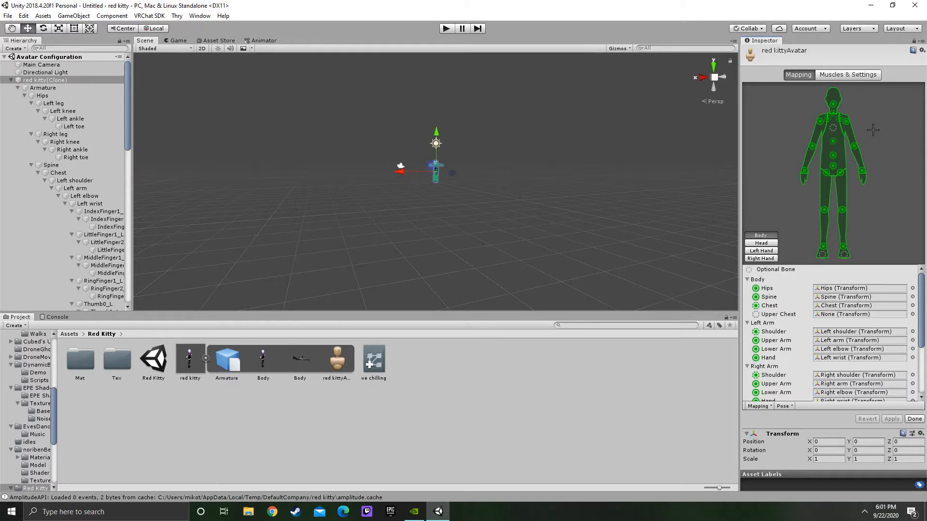
{"action": "mouse_move", "coordinate": [840, 298]}
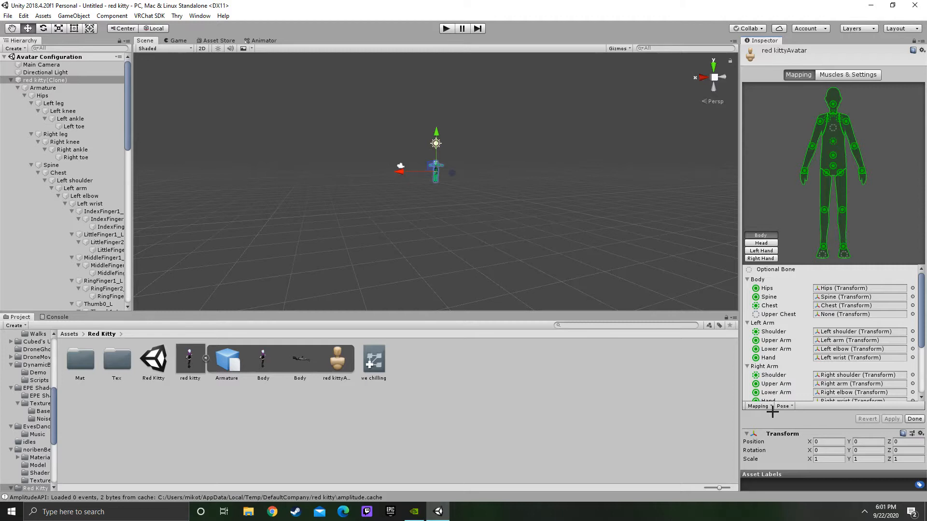
- Select the empty Chest slot in the Body mapping and browse the bone transform list
{"action": "scroll", "scroll_direction": "down", "scroll_amount": 3}
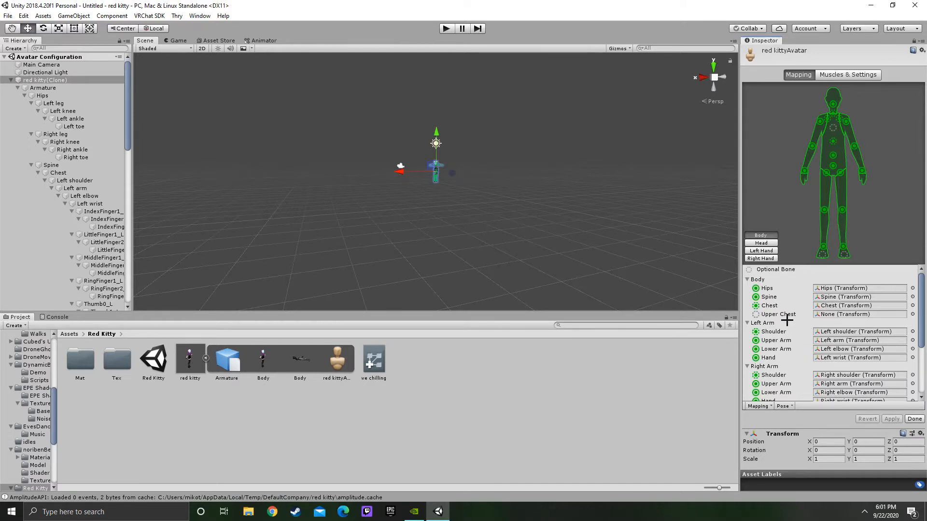
{"action": "mouse_move", "coordinate": [786, 317]}
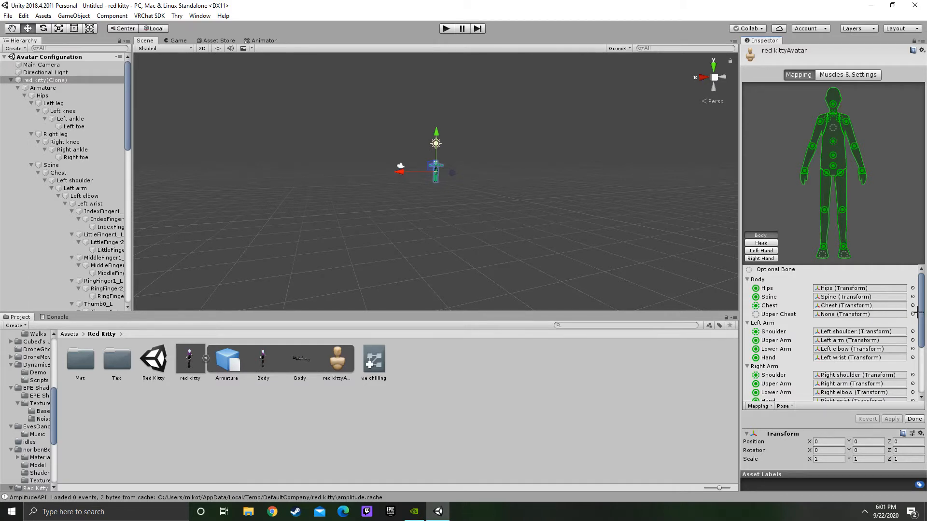
{"action": "left_click", "coordinate": [913, 306]}
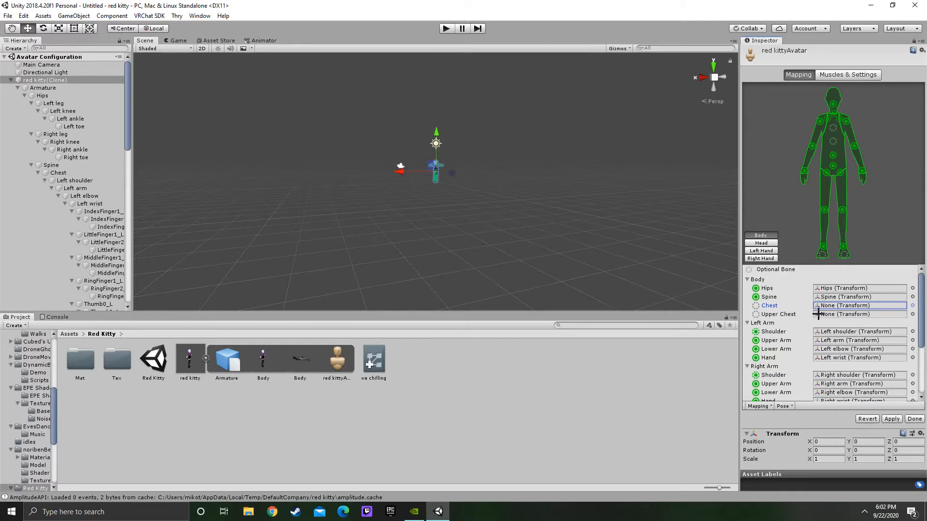
{"action": "mouse_move", "coordinate": [828, 411]}
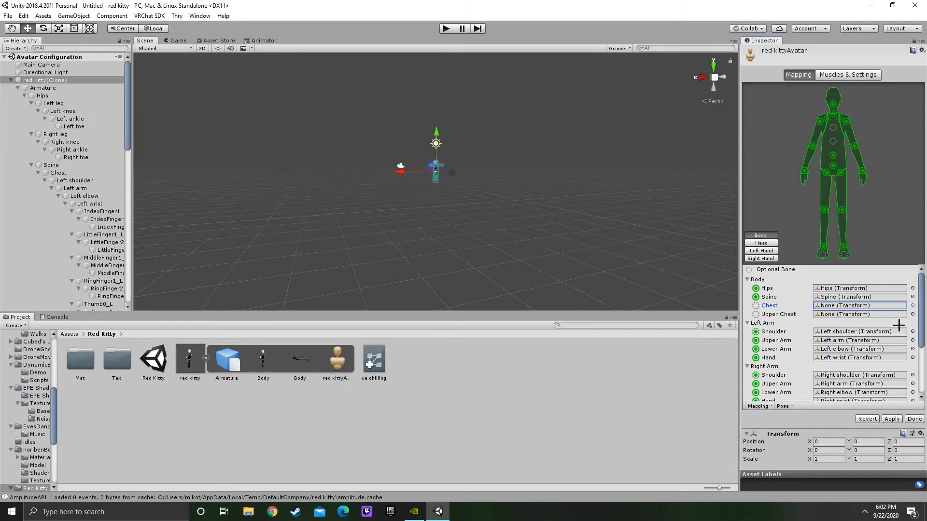
{"action": "mouse_move", "coordinate": [749, 320]}
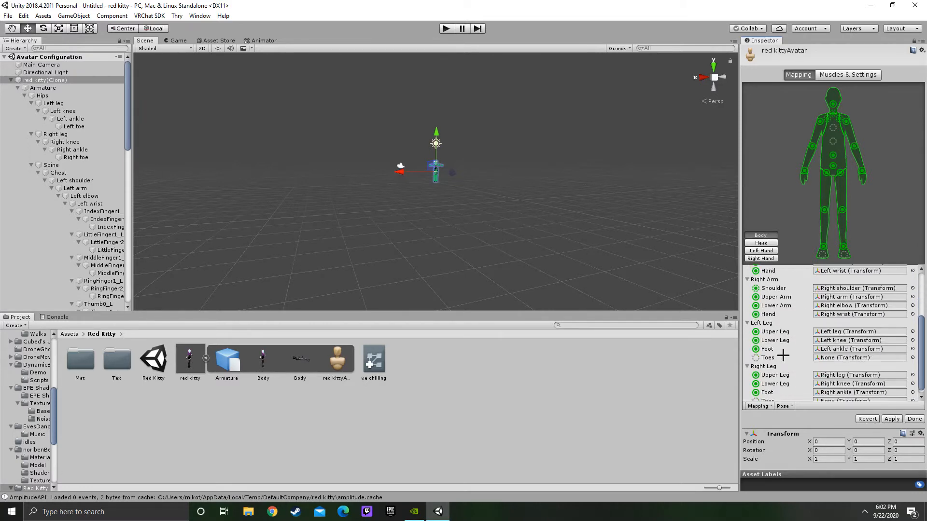
{"action": "scroll", "scroll_direction": "down", "scroll_amount": 3}
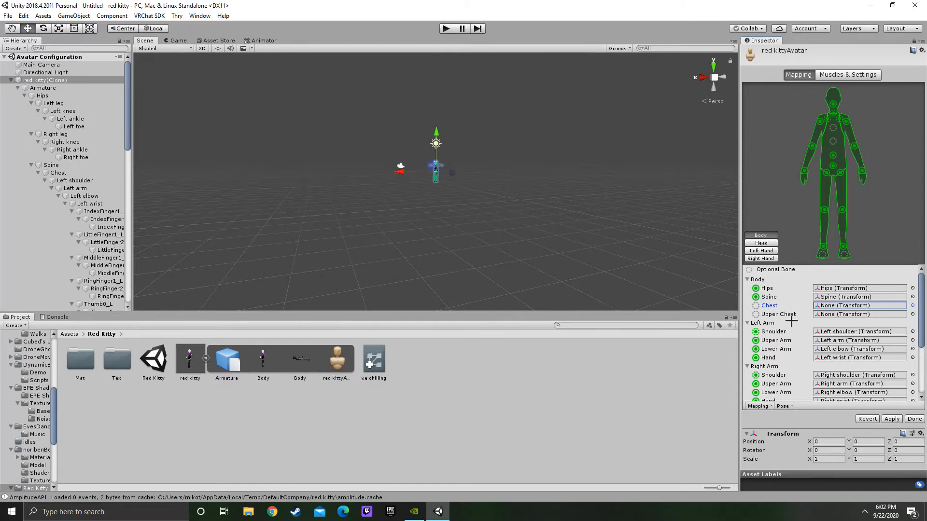
{"action": "mouse_move", "coordinate": [842, 315]}
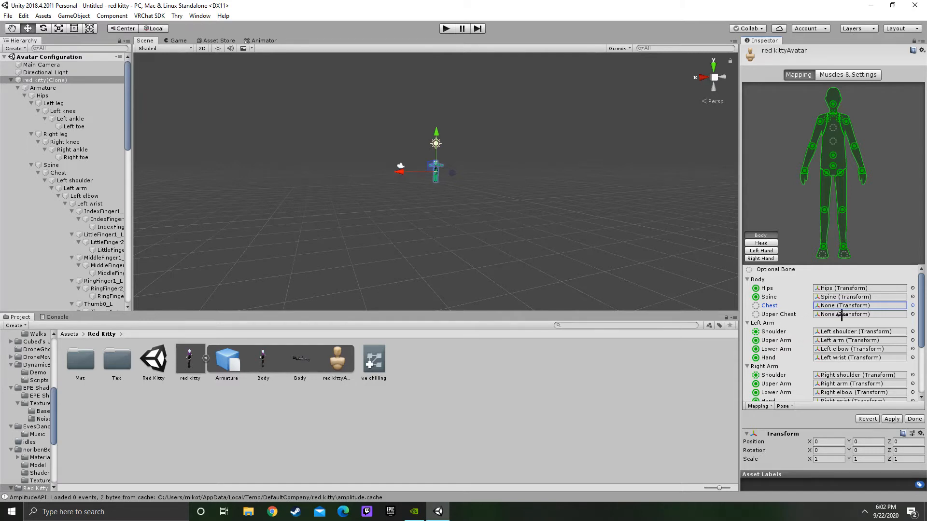
{"action": "scroll", "scroll_direction": "down", "scroll_amount": 3}
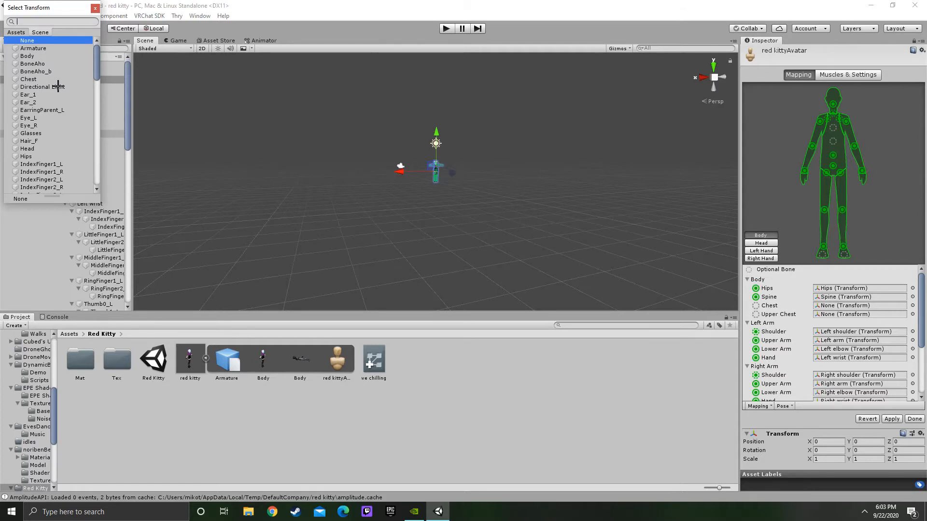
- Assign the Chest transform from the Scene list to the Chest bone slot
{"action": "left_click", "coordinate": [28, 78]}
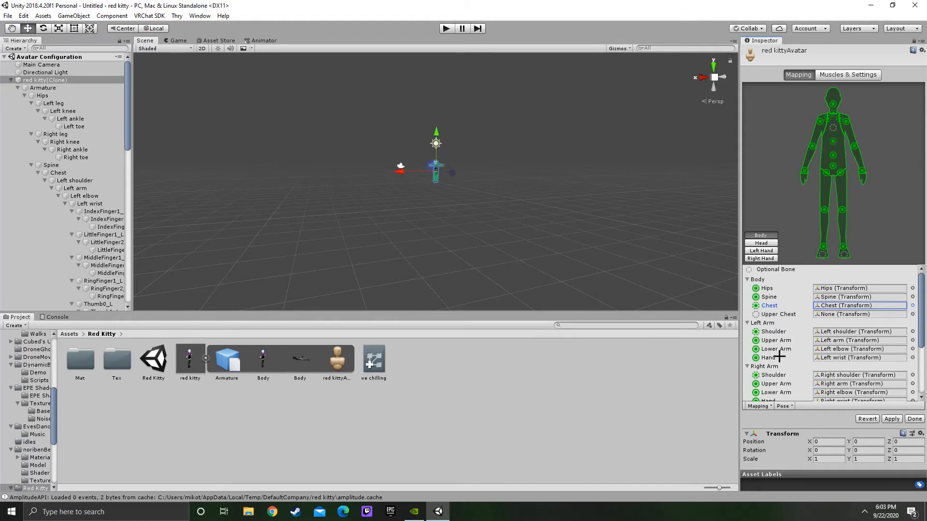
{"action": "mouse_move", "coordinate": [774, 357]}
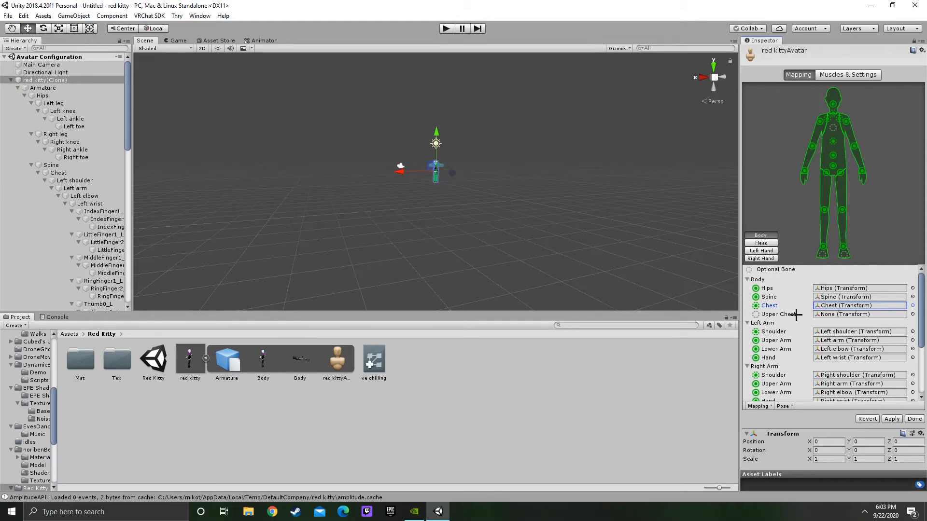
{"action": "scroll", "scroll_direction": "down", "scroll_amount": 3}
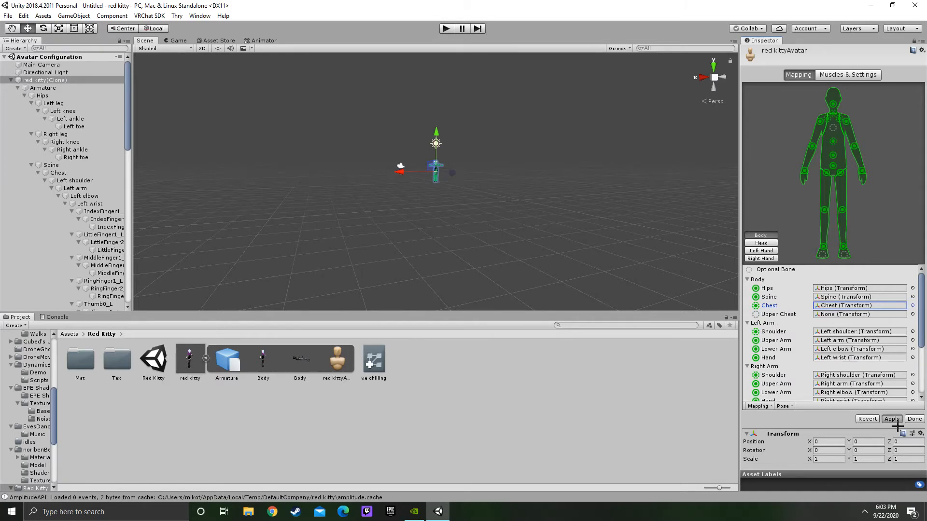
- Apply the updated Chest bone mapping to the avatar configuration
{"action": "left_click", "coordinate": [891, 418]}
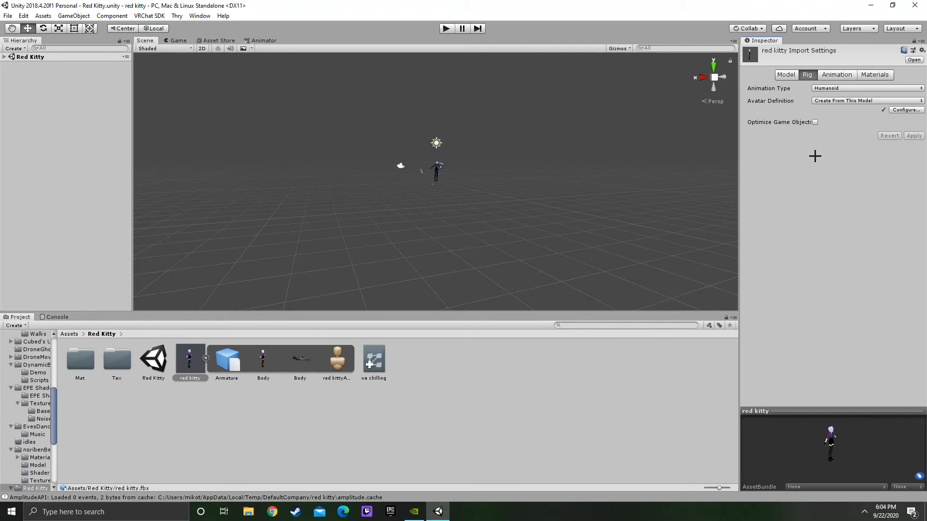
{"action": "mouse_move", "coordinate": [615, 177]}
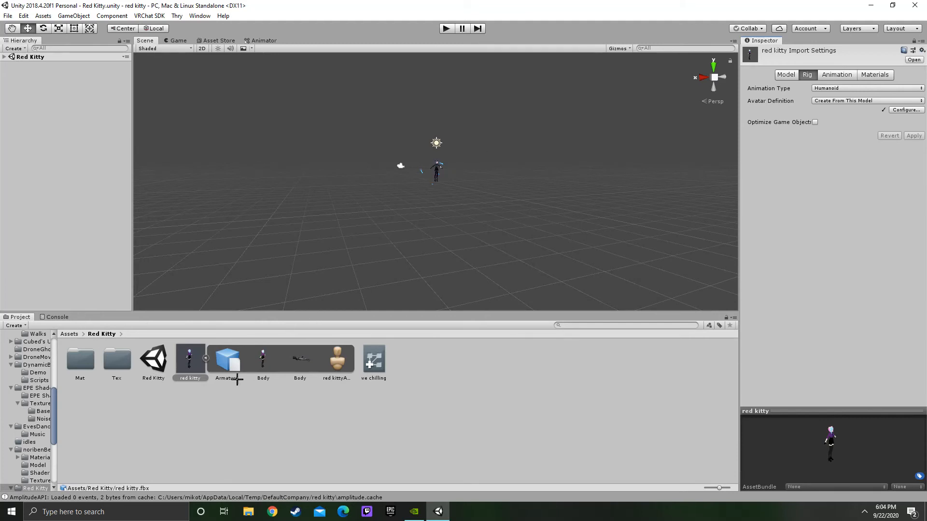
{"action": "left_click", "coordinate": [374, 359]}
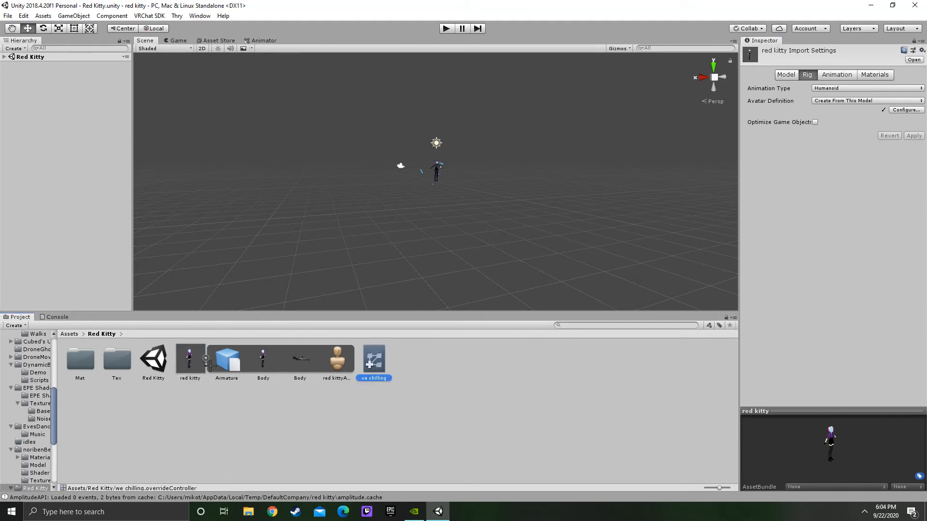
{"action": "left_click", "coordinate": [154, 359]}
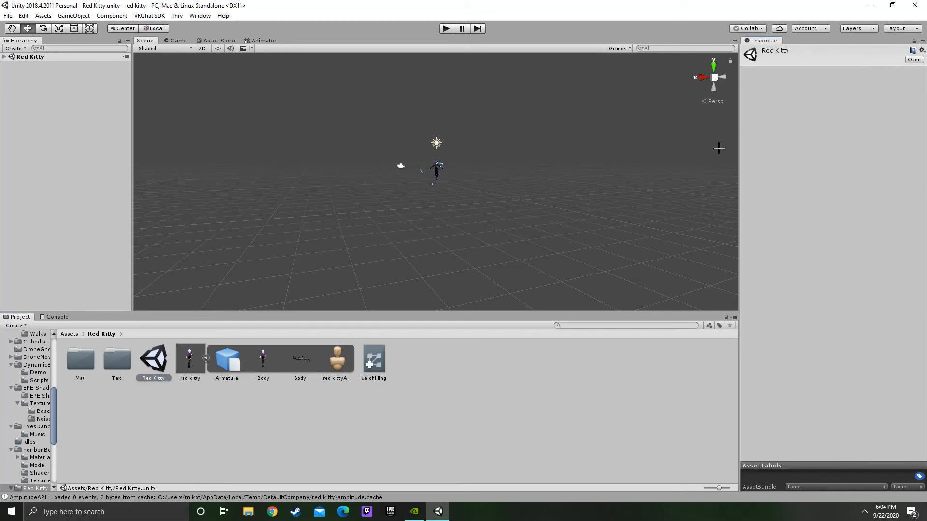
{"action": "left_click", "coordinate": [374, 359]}
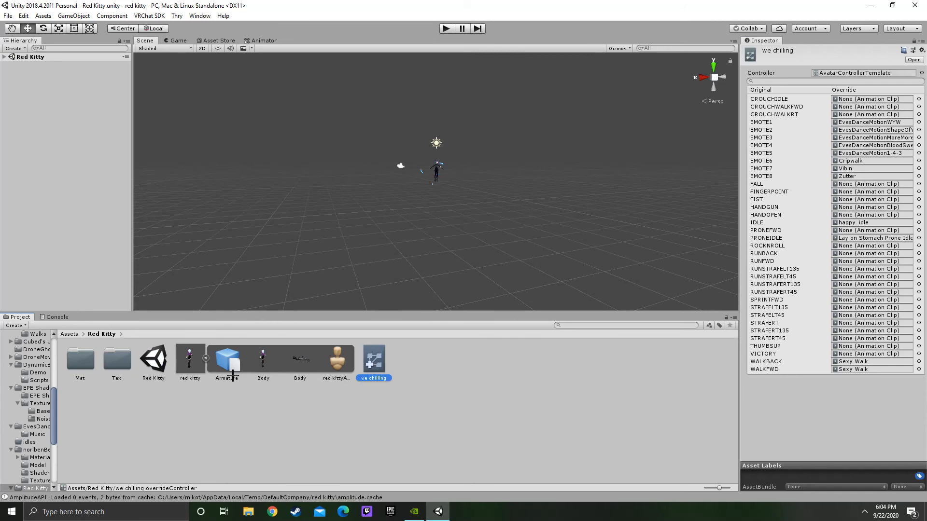
{"action": "left_click", "coordinate": [153, 357]}
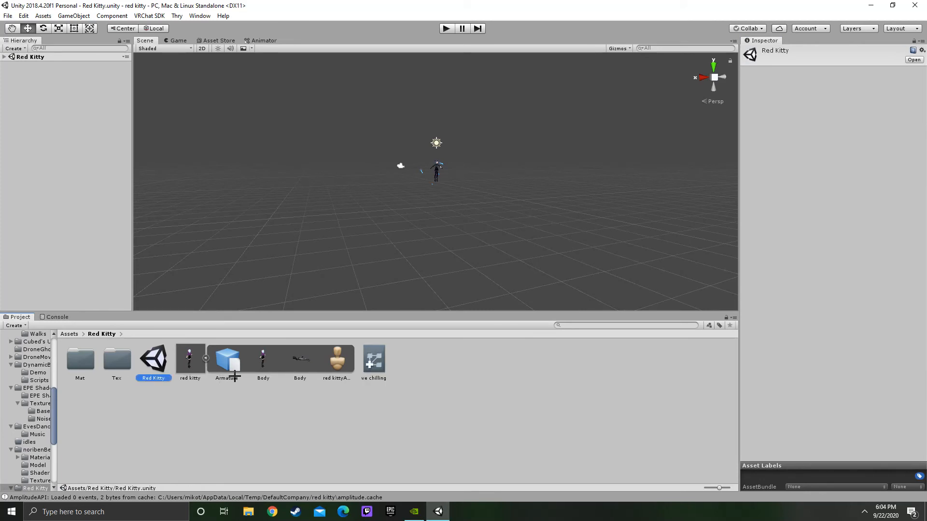
{"action": "left_click", "coordinate": [191, 358]}
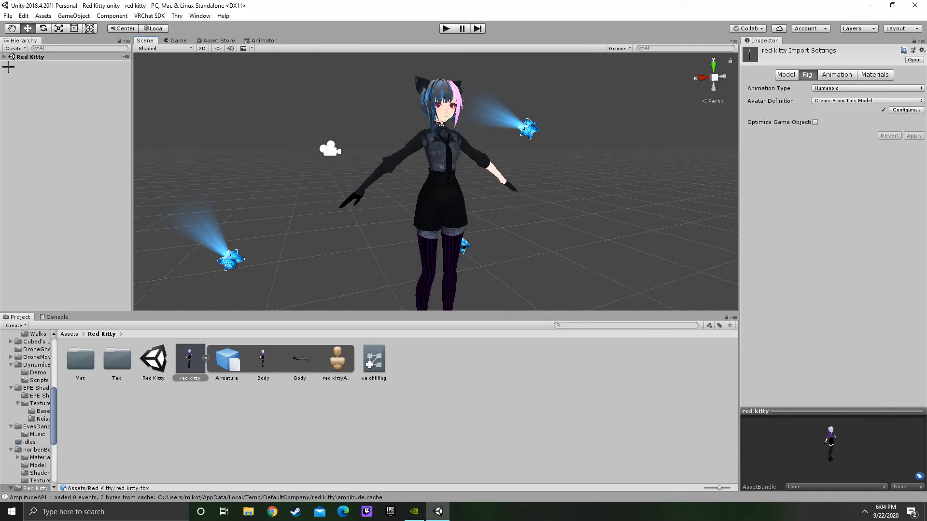
- Select the red kitty GameObject to confirm its Animator uses red kittyAvatar and we chilling controller
{"action": "left_click", "coordinate": [33, 80]}
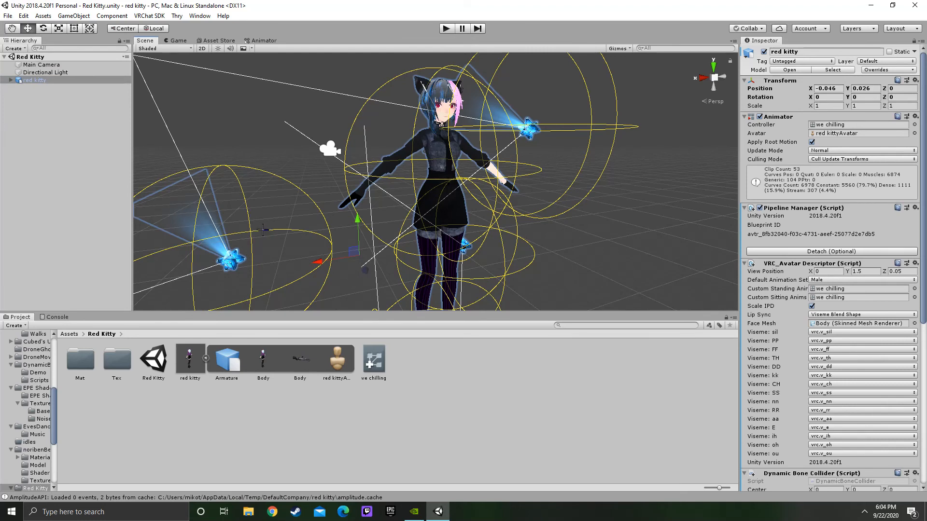
{"action": "mouse_move", "coordinate": [273, 117]}
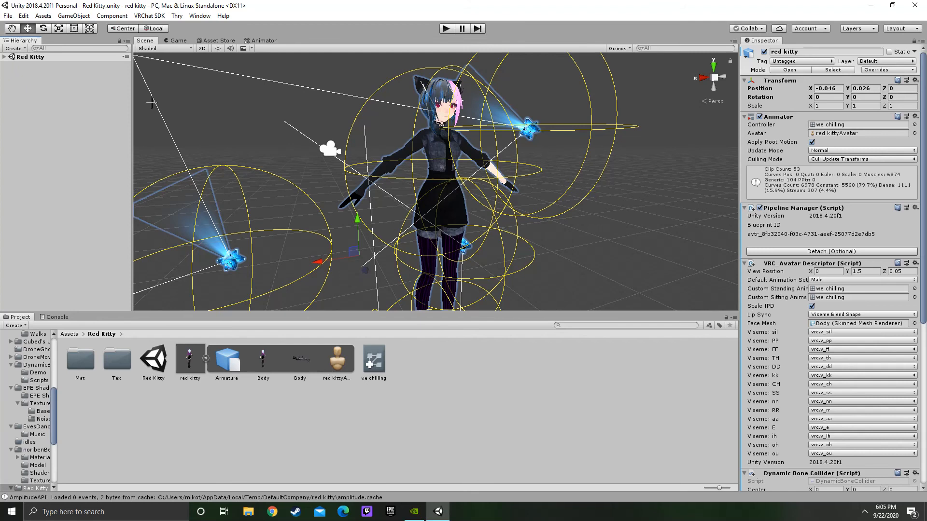
{"action": "mouse_move", "coordinate": [491, 217]}
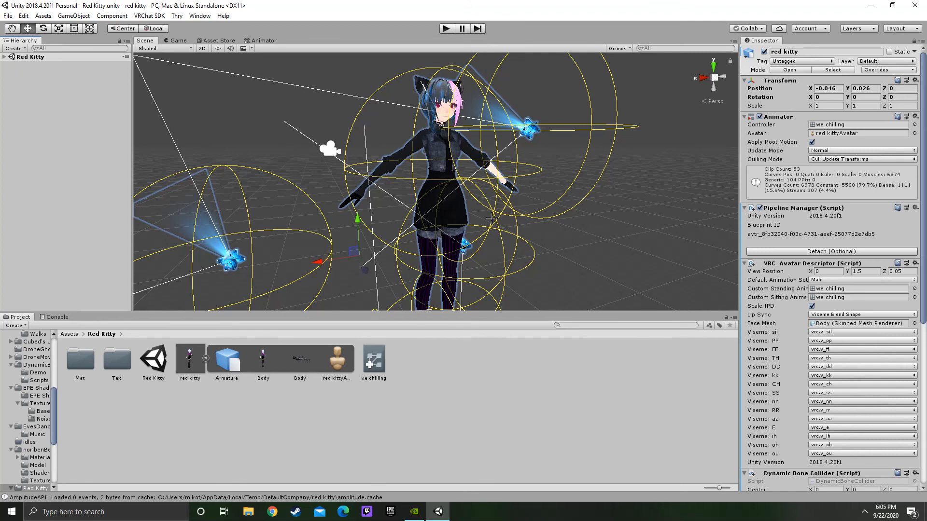